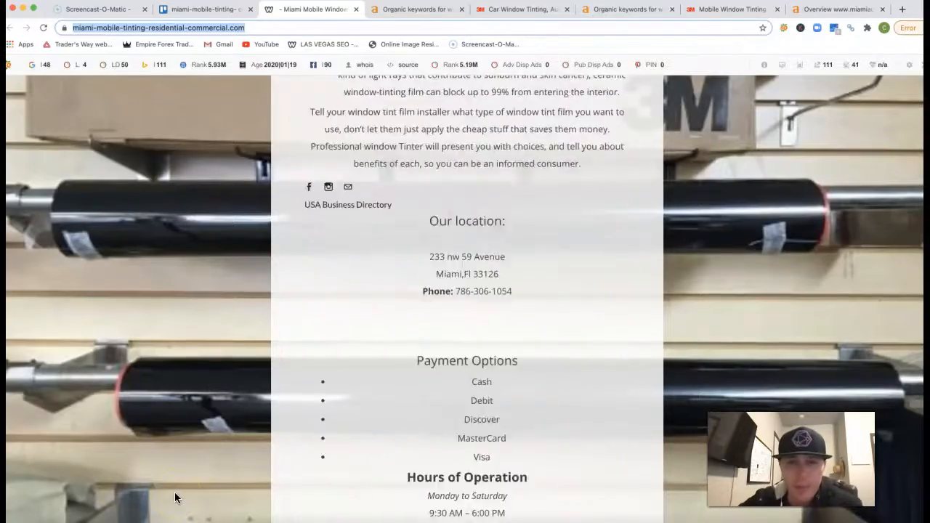
Save the tint film rolls photo from the Miami Mobile Window Tinting page to Downloads.
scroll("up", 3)
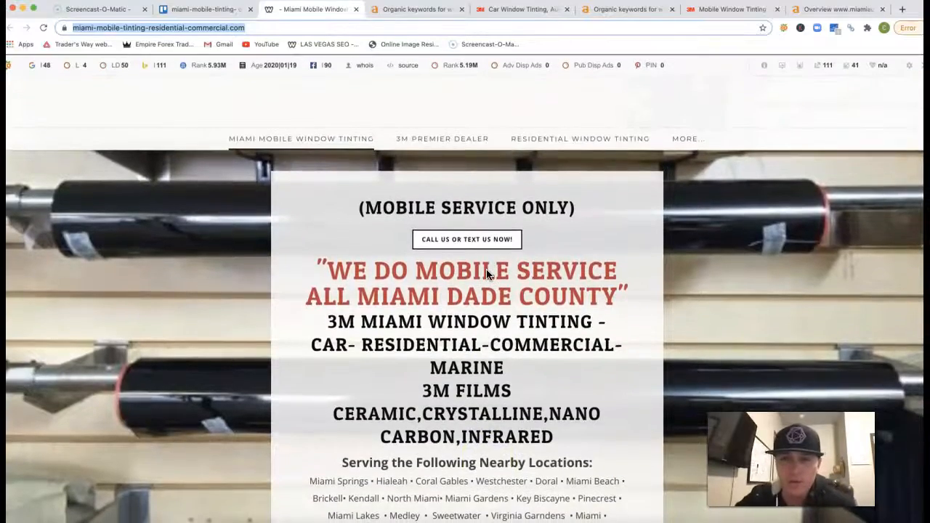
scroll("down", 3)
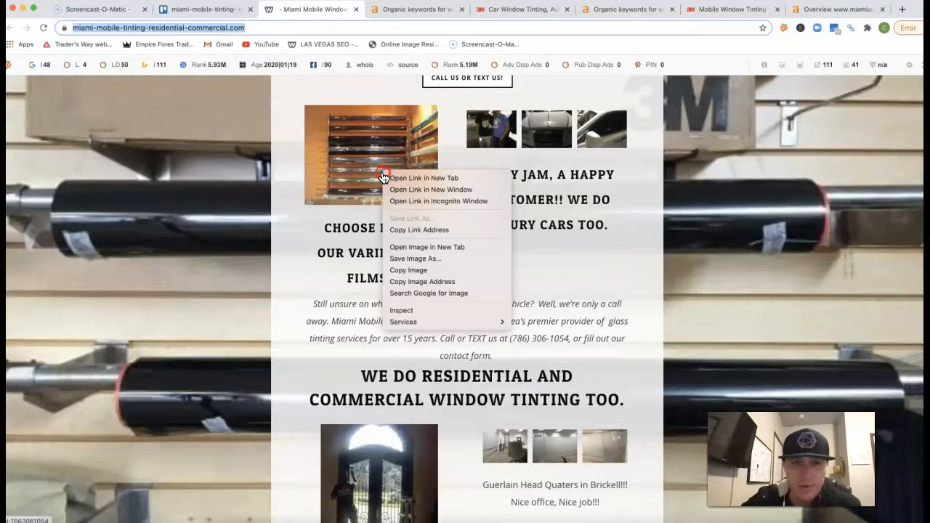
mouse_move(416, 258)
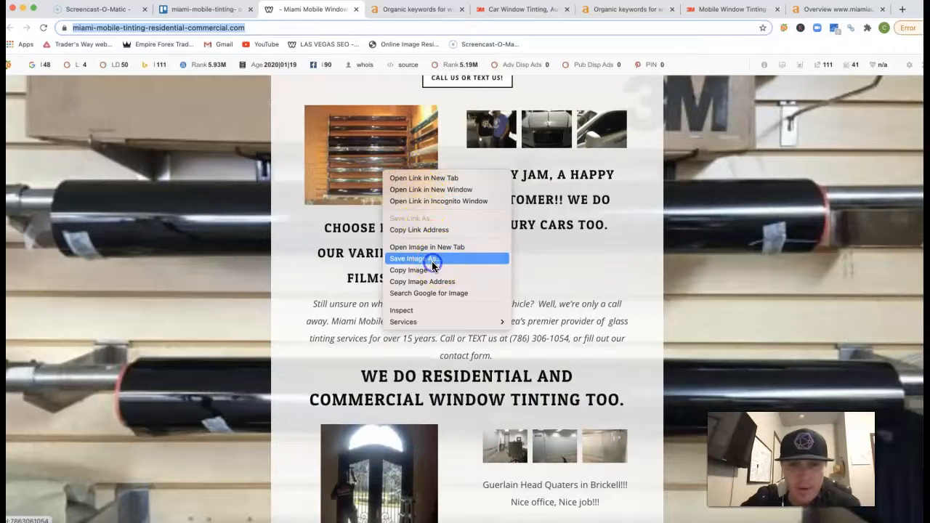
left_click(416, 258)
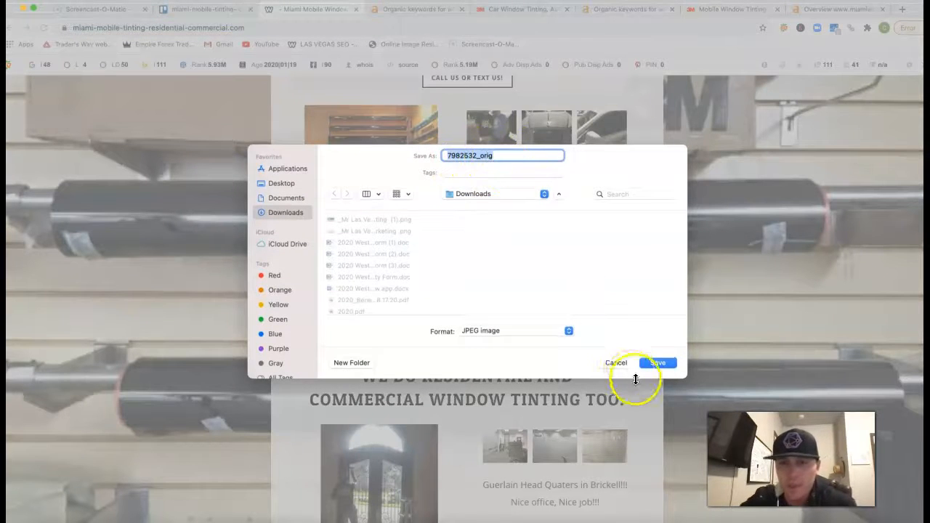
left_click(656, 363)
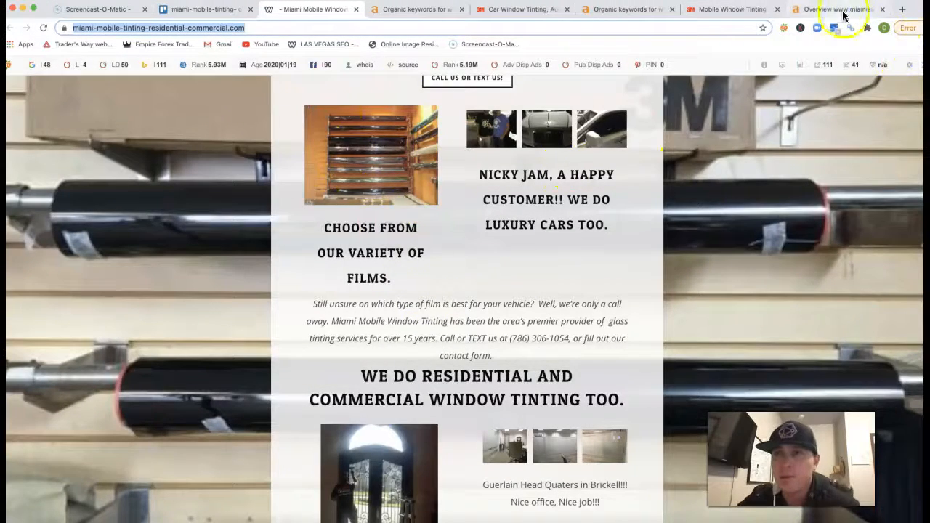
Search Google for 'mobile tint miami' and review the local listings and related suggestions.
left_click(835, 8)
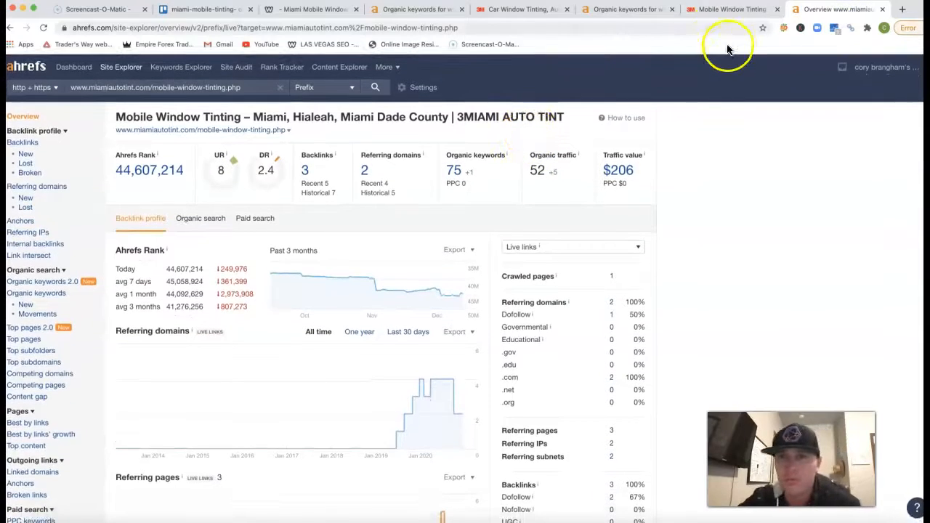
mouse_move(857, 16)
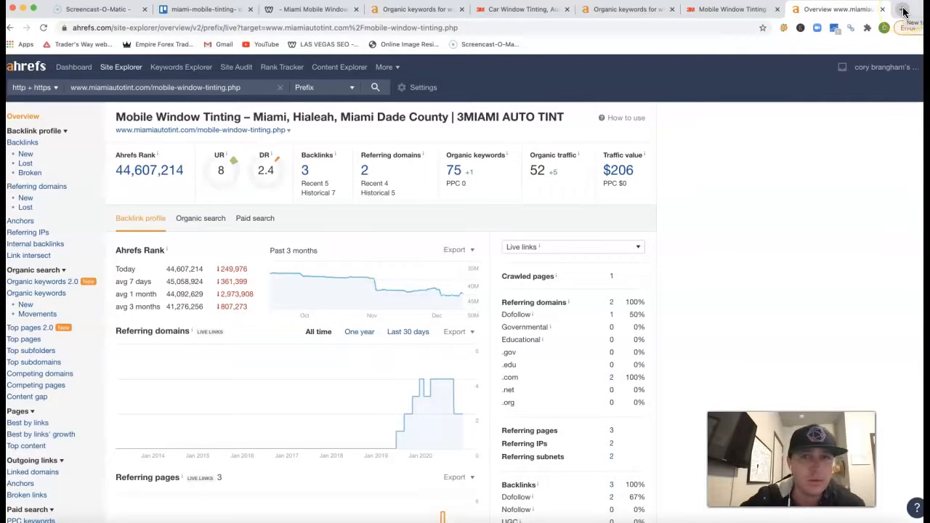
left_click(900, 9)
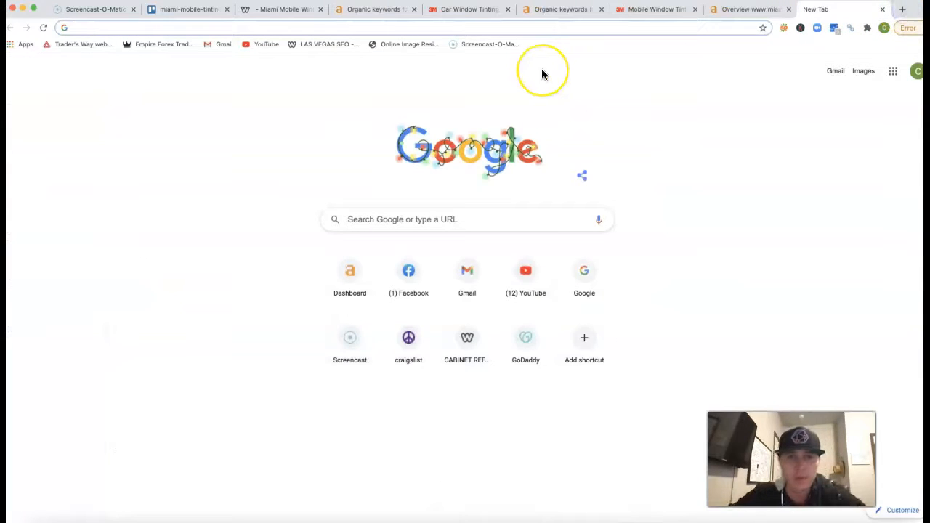
type("mobile tint miami")
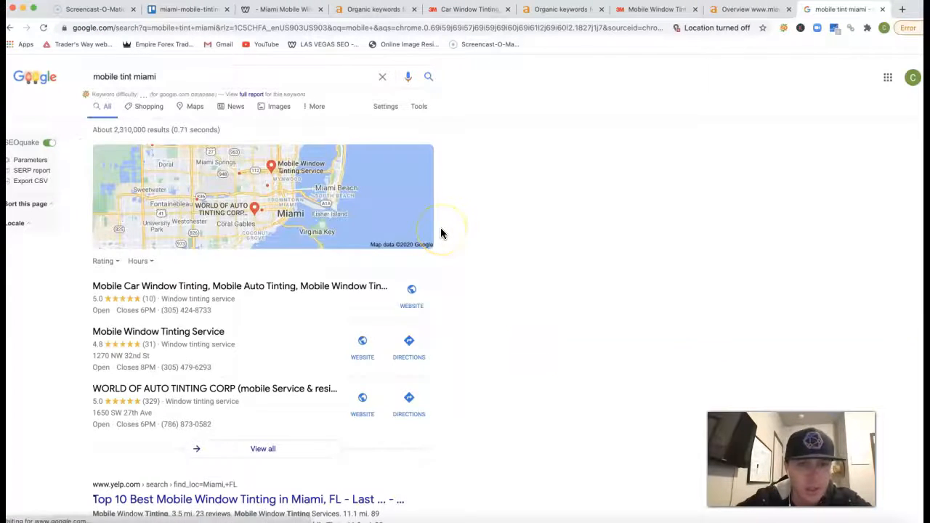
scroll("down", 3)
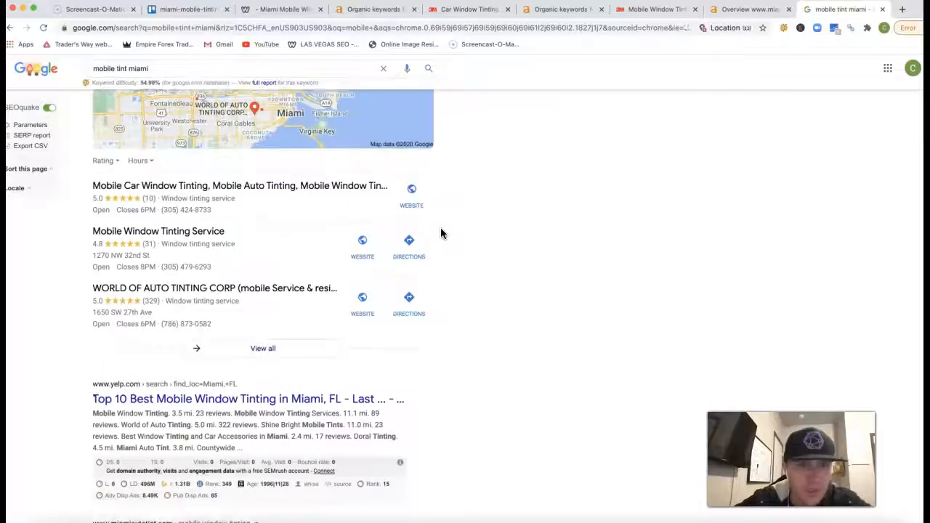
scroll("down", 3)
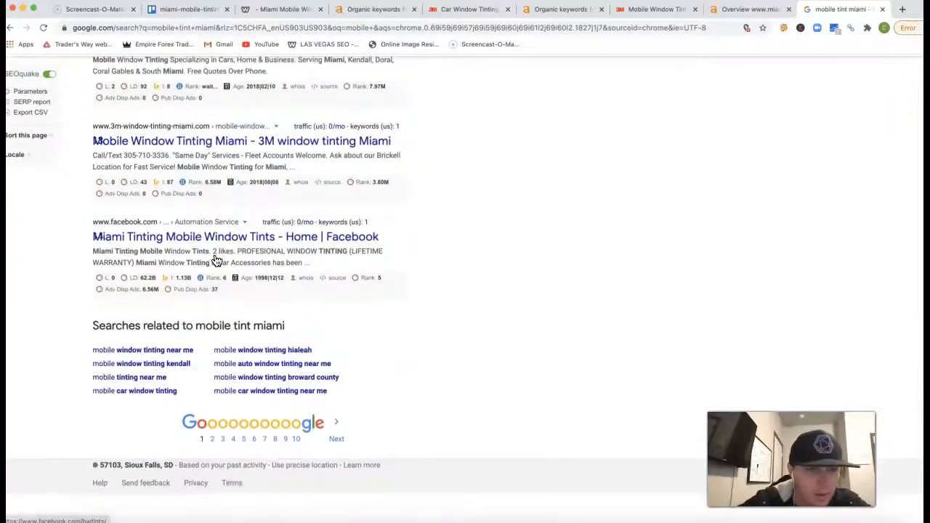
scroll("up", 3)
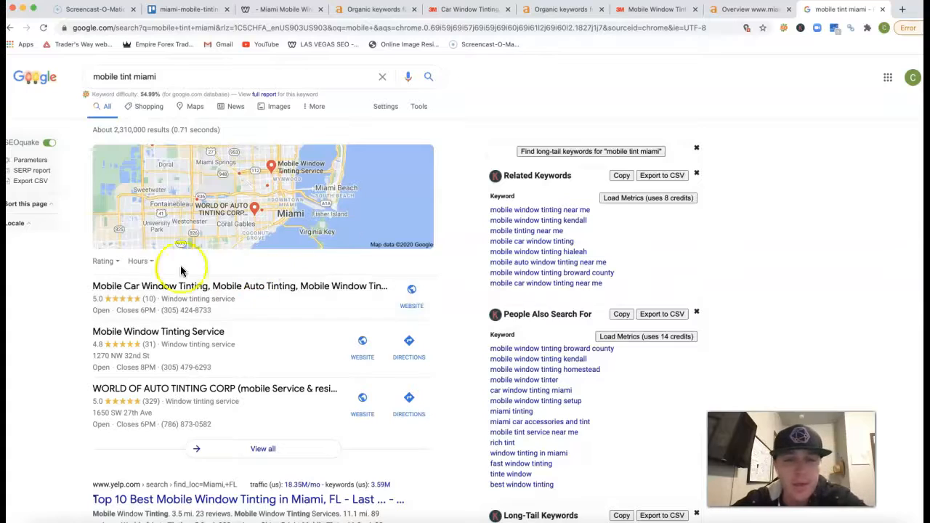
Locate the miami-mobile-tinting-residential-commercial.com listing and return to that site.
scroll("down", 3)
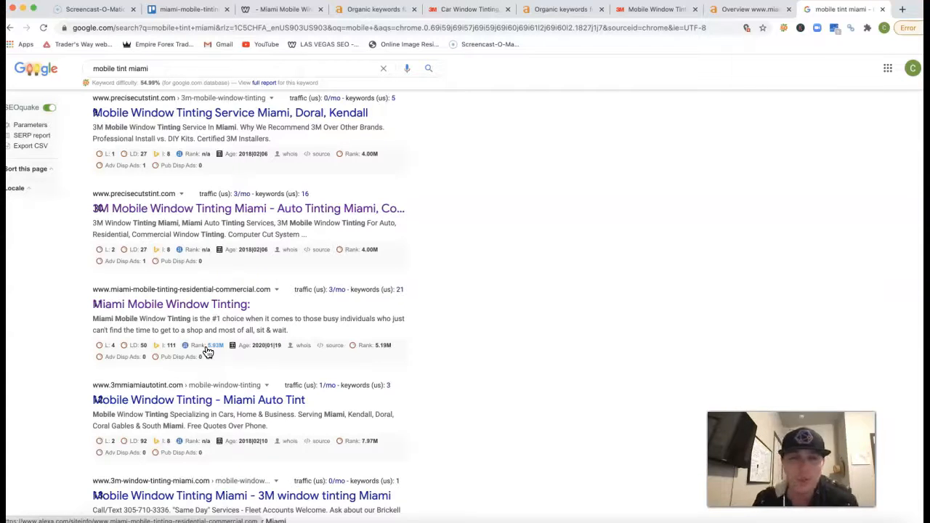
mouse_move(329, 160)
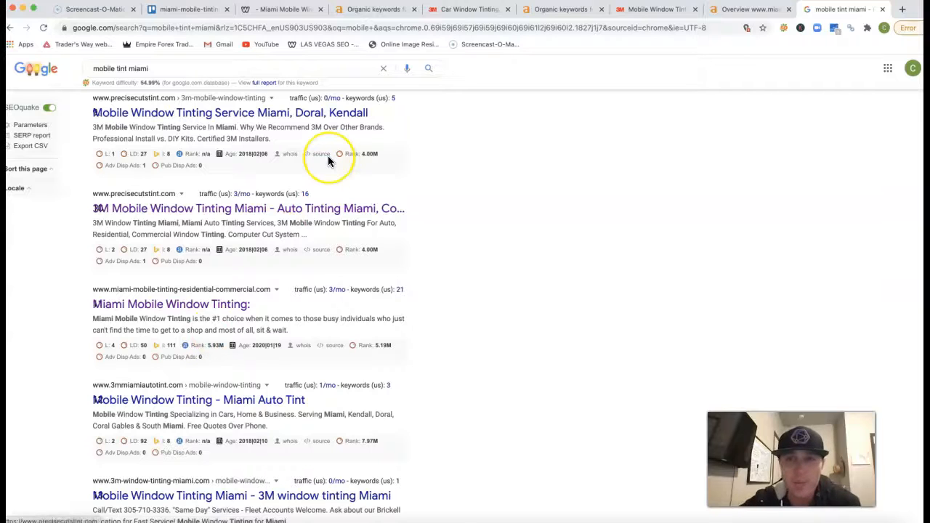
left_click(278, 9)
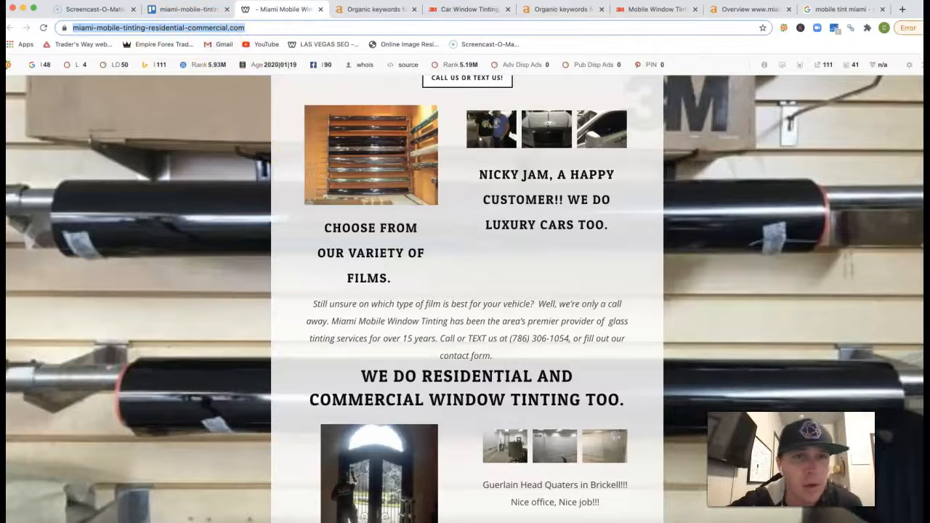
View the Ahrefs overview for miami-mobile-tinting-residential-commercial.com and its 206 organic keywords list.
left_click(375, 8)
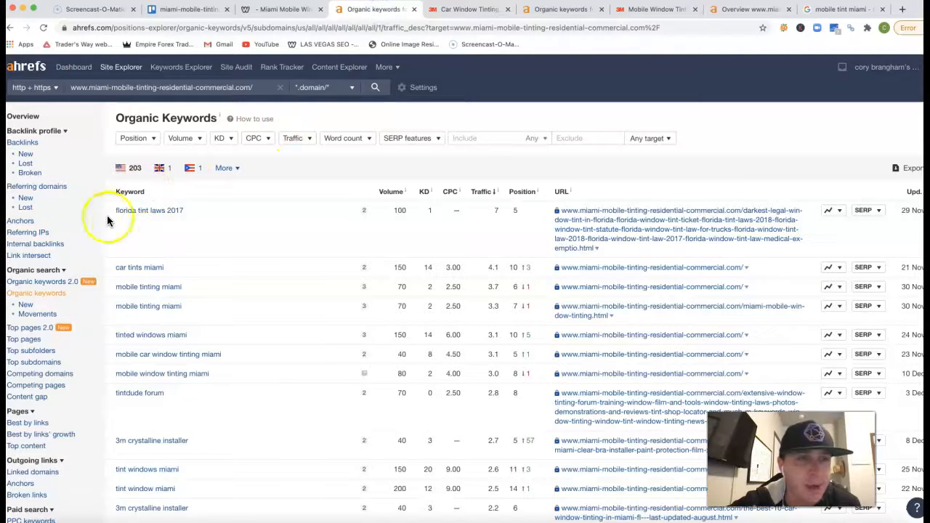
left_click(23, 116)
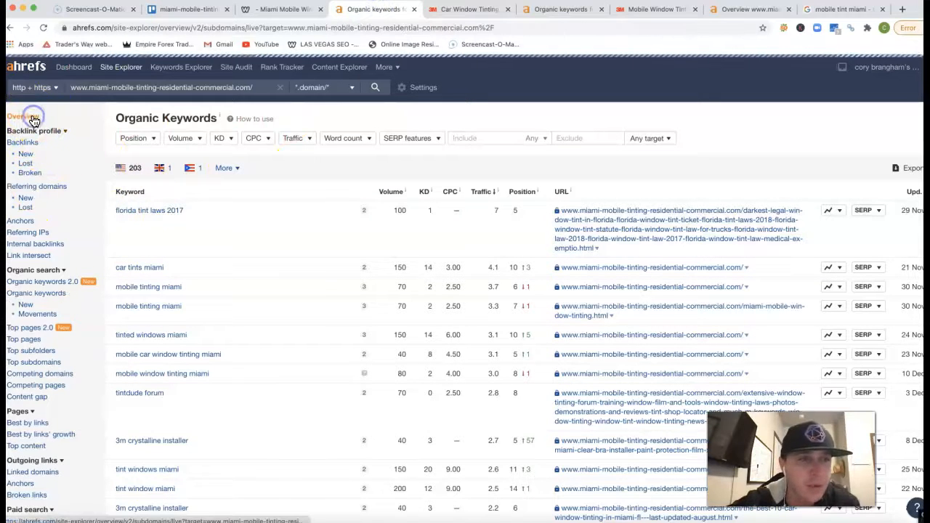
left_click(22, 116)
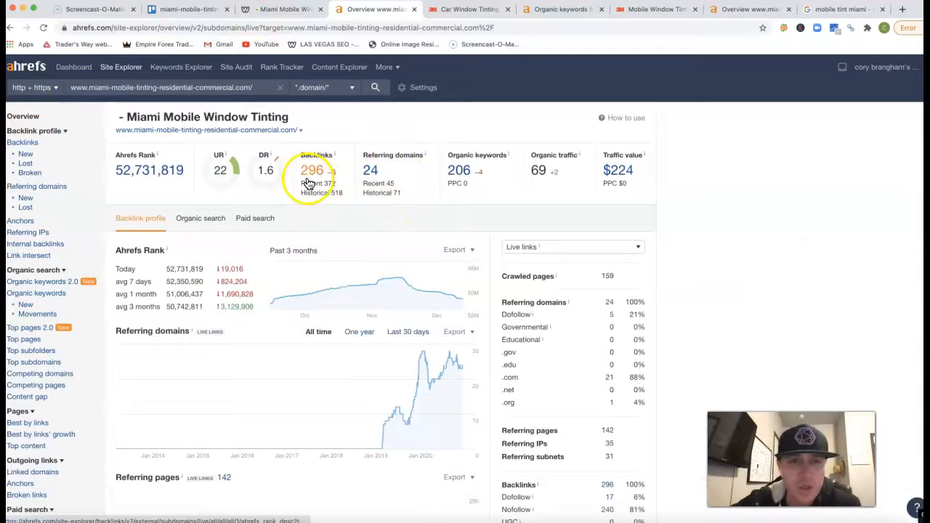
mouse_move(310, 169)
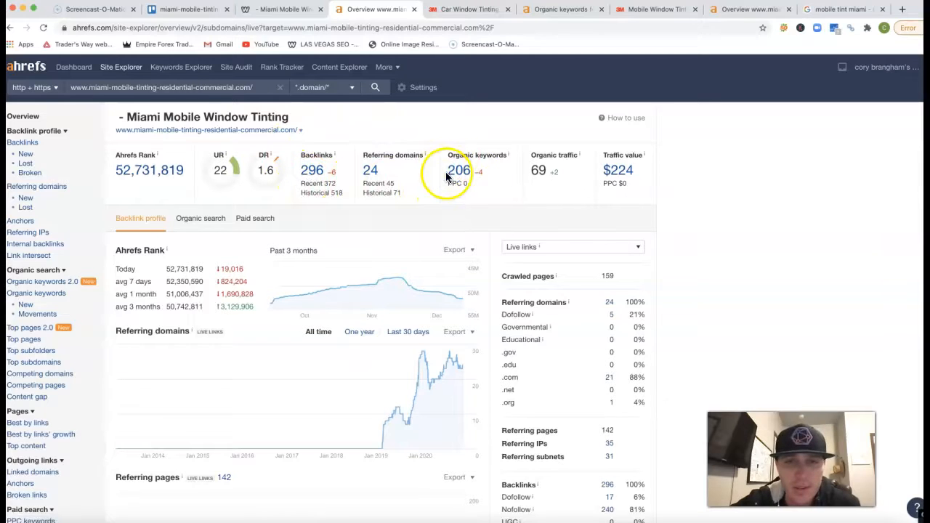
mouse_move(569, 174)
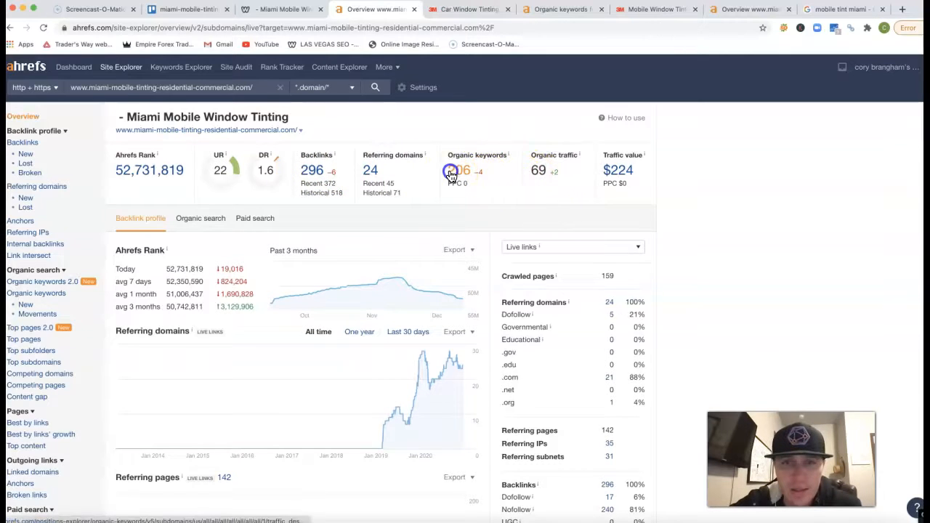
left_click(459, 170)
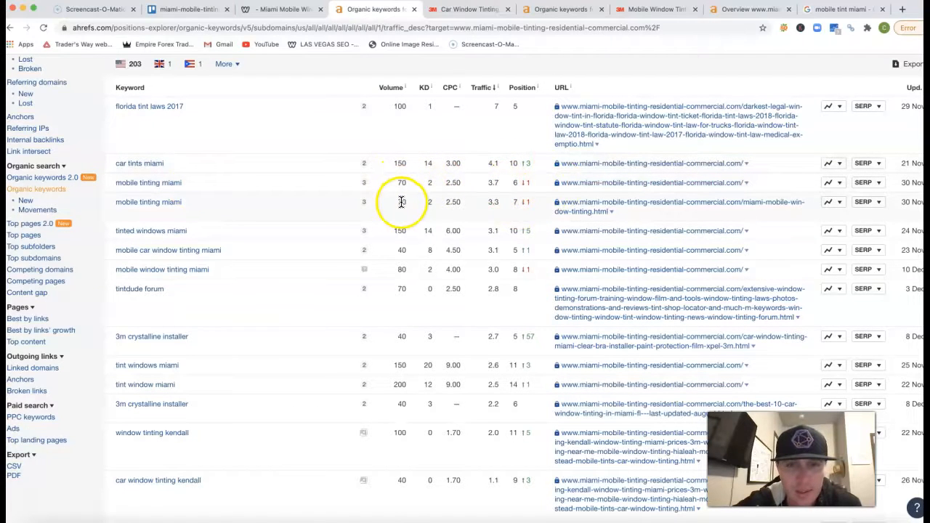
mouse_move(304, 227)
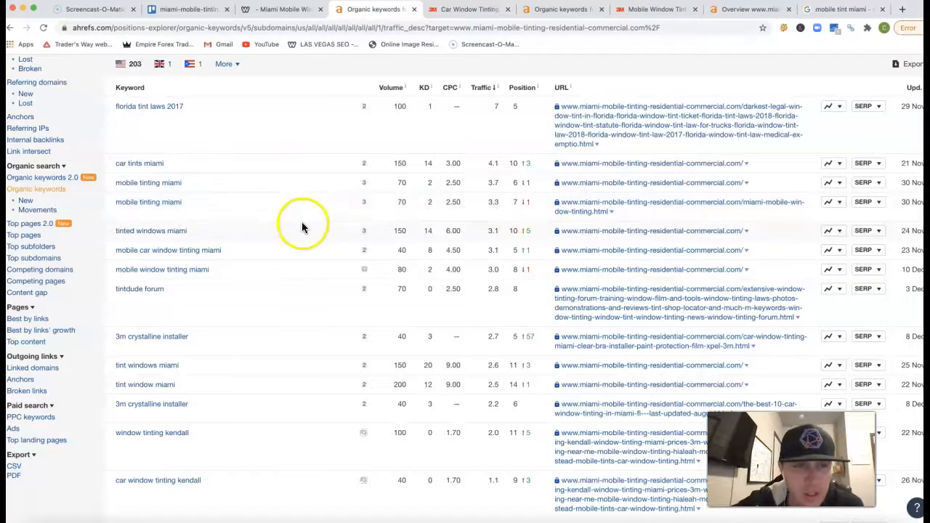
mouse_move(345, 235)
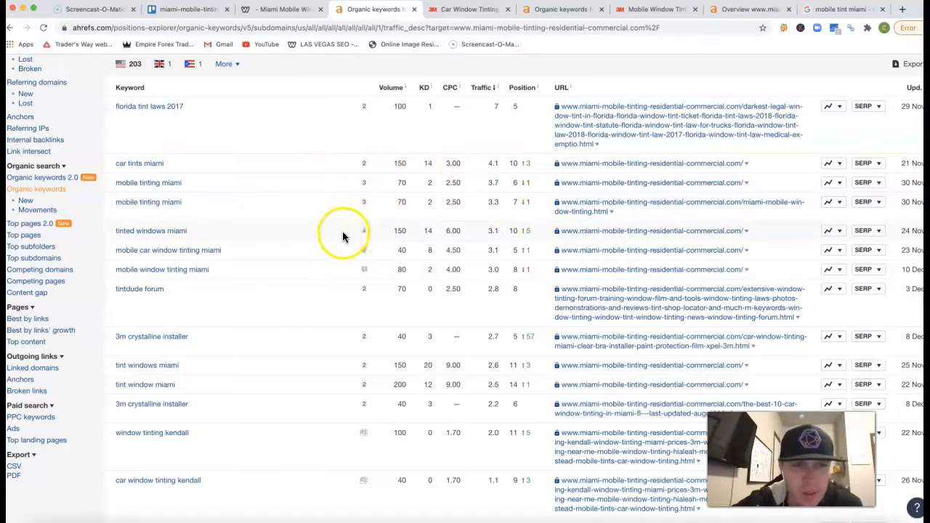
mouse_move(383, 229)
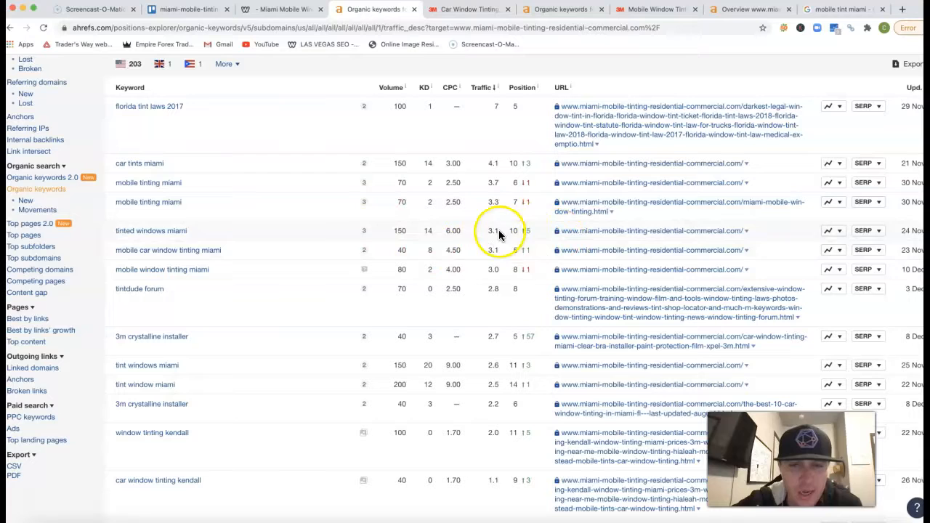
mouse_move(509, 246)
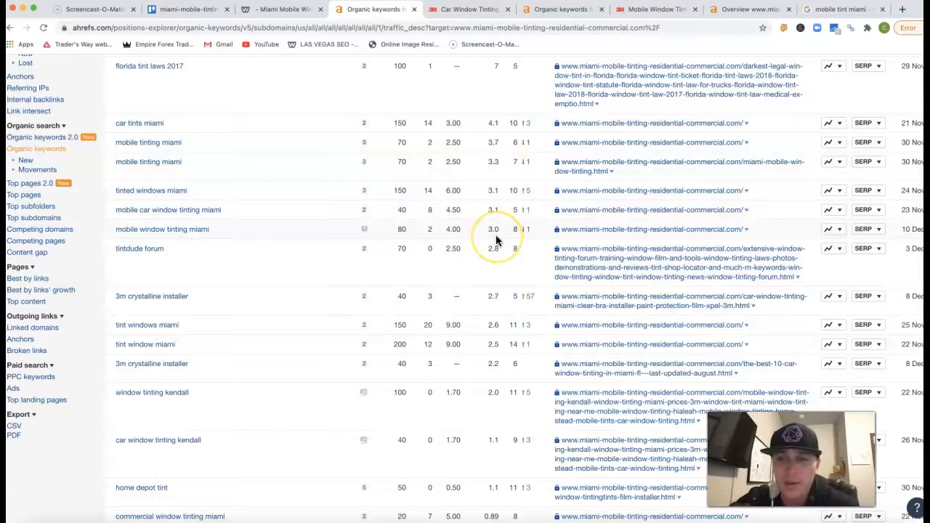
mouse_move(569, 211)
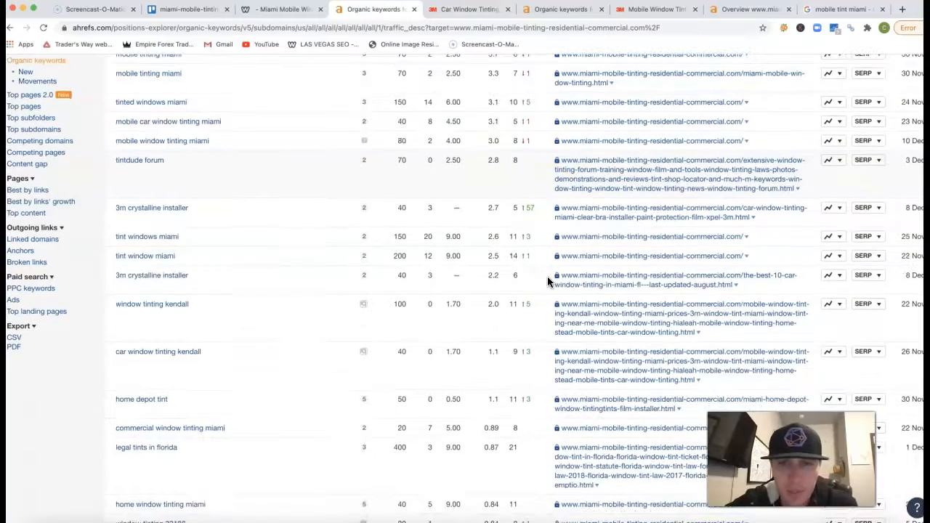
scroll("down", 3)
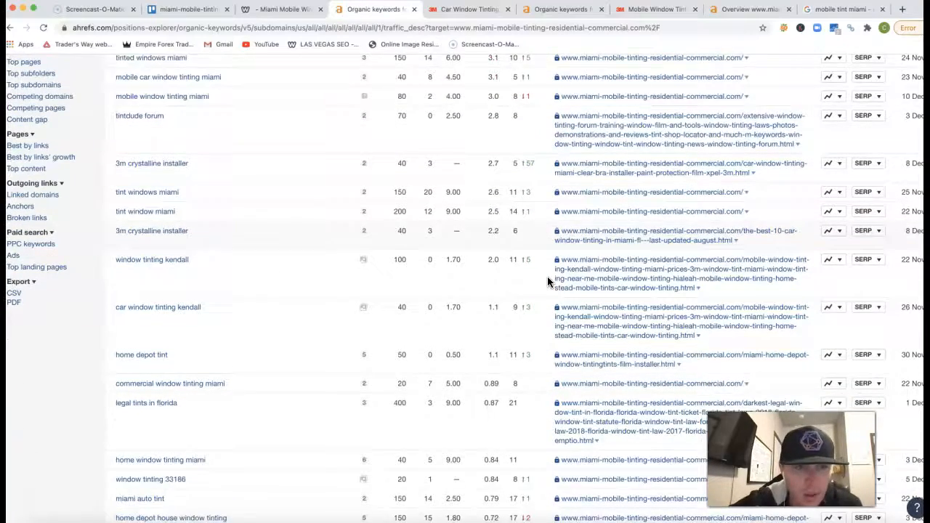
scroll("down", 3)
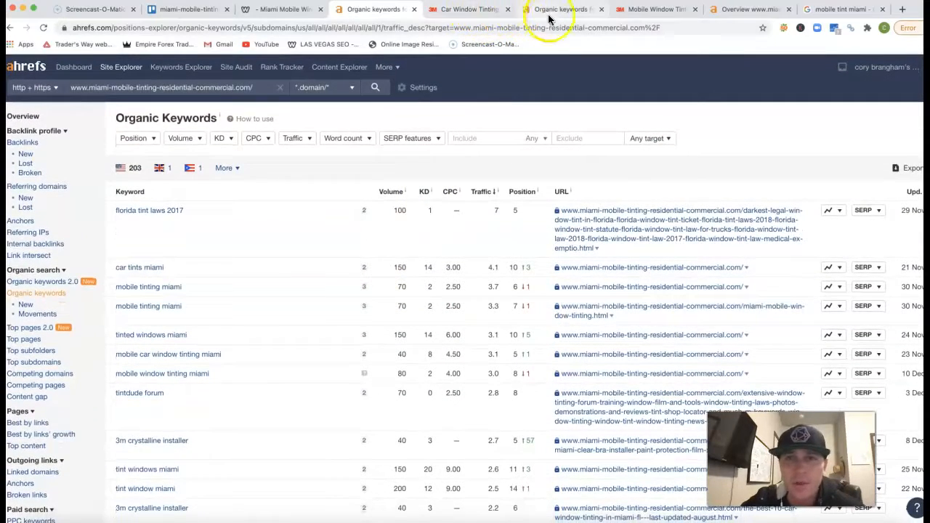
View the Ahrefs overview for miamiautotint.com and its 846 organic keywords list.
left_click(467, 9)
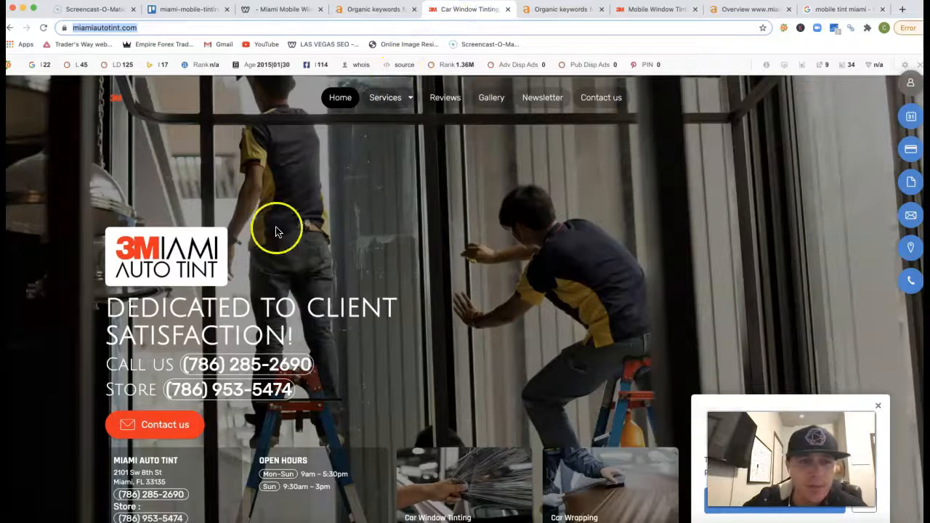
left_click(564, 9)
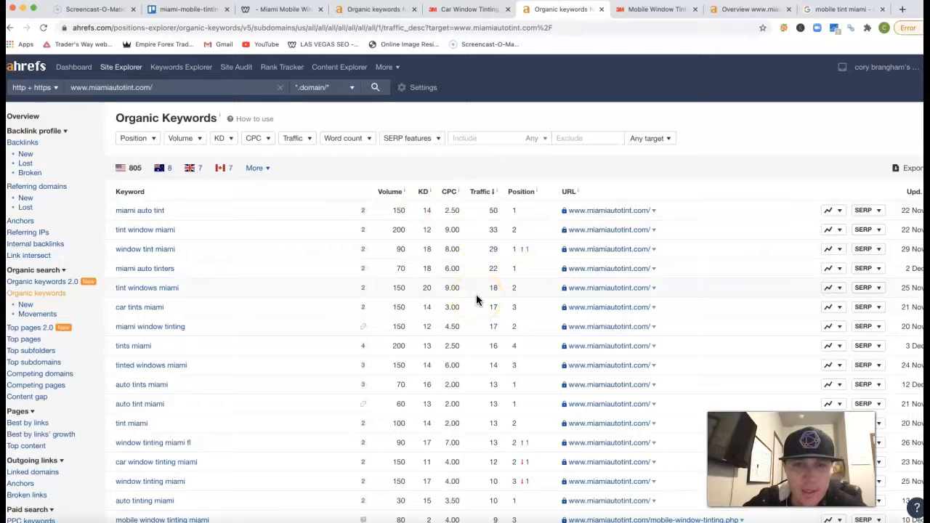
left_click(24, 116)
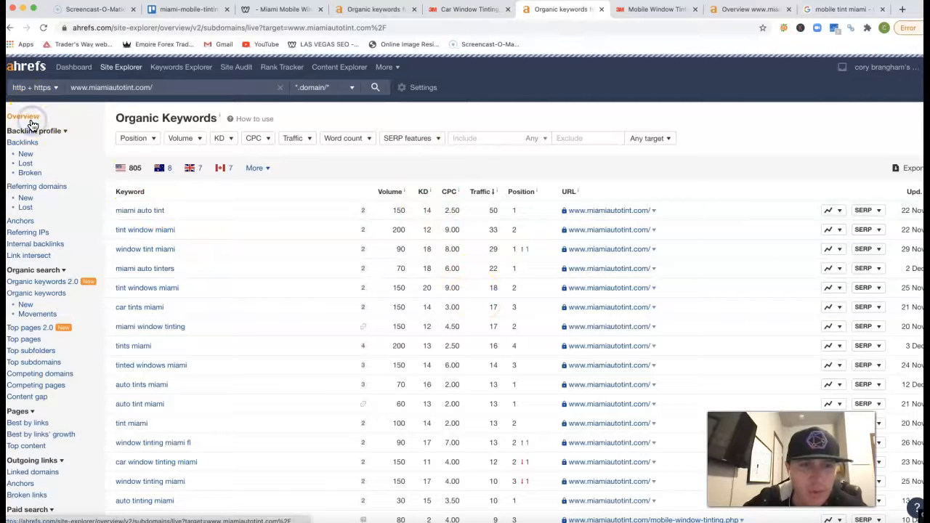
left_click(23, 116)
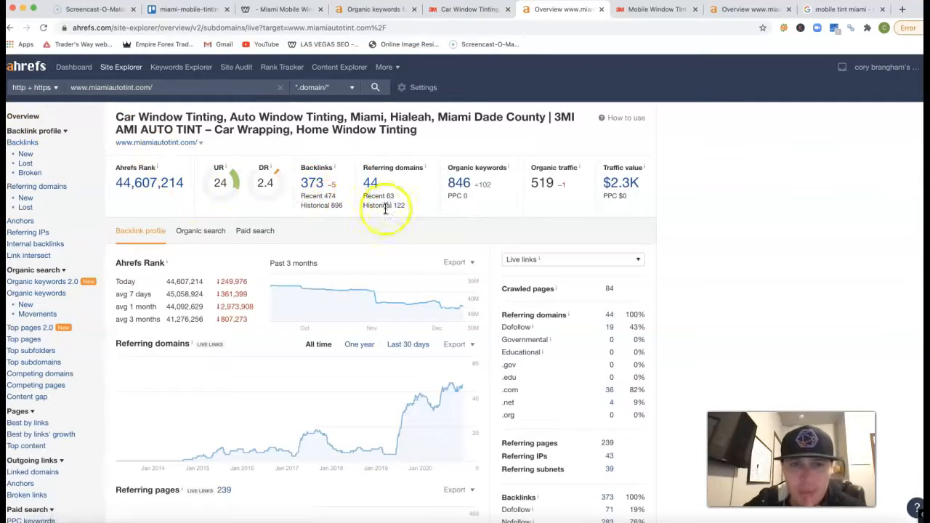
mouse_move(356, 200)
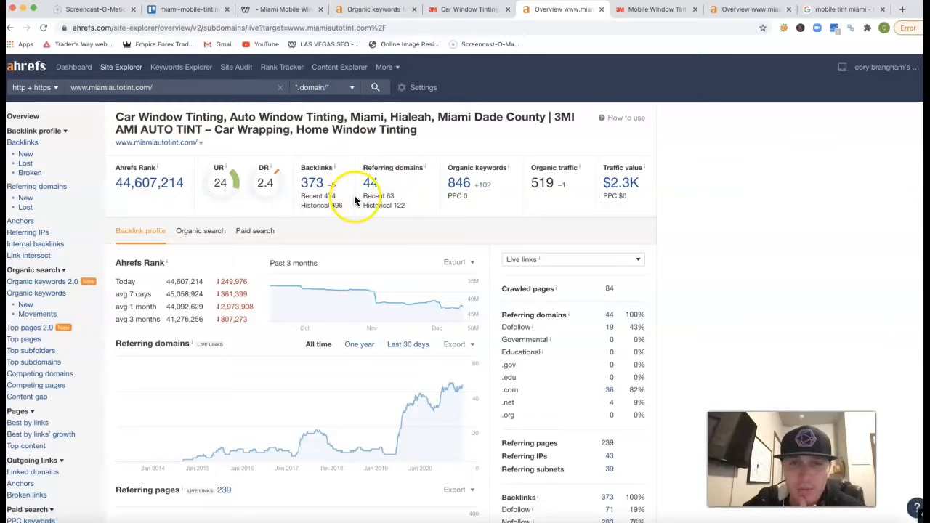
mouse_move(472, 207)
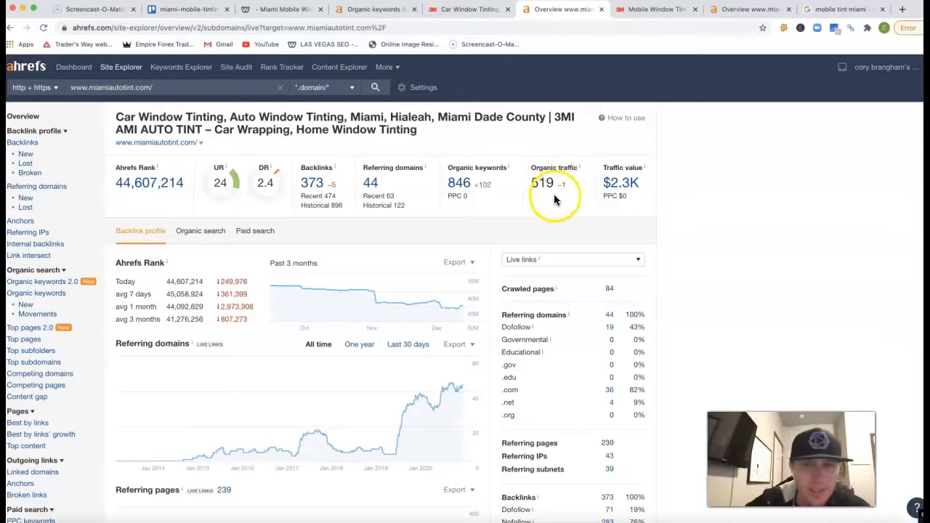
left_click(459, 183)
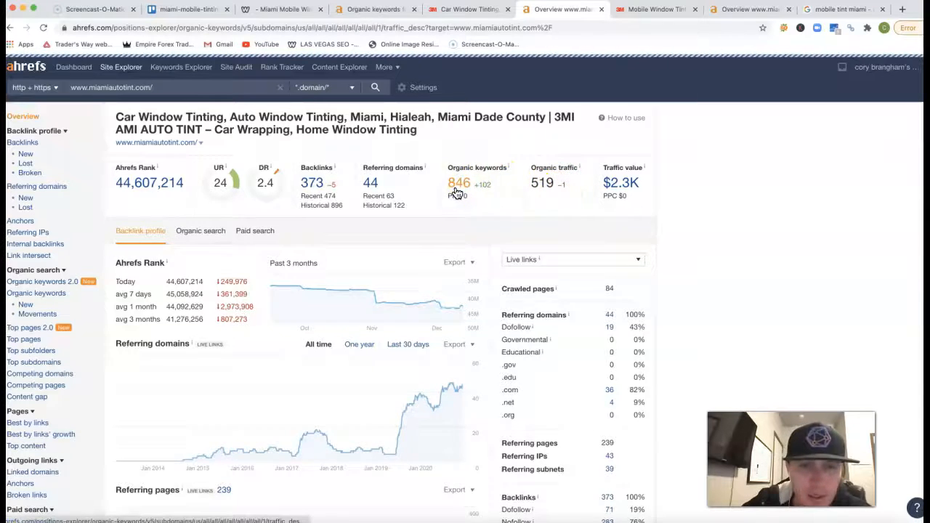
left_click(459, 183)
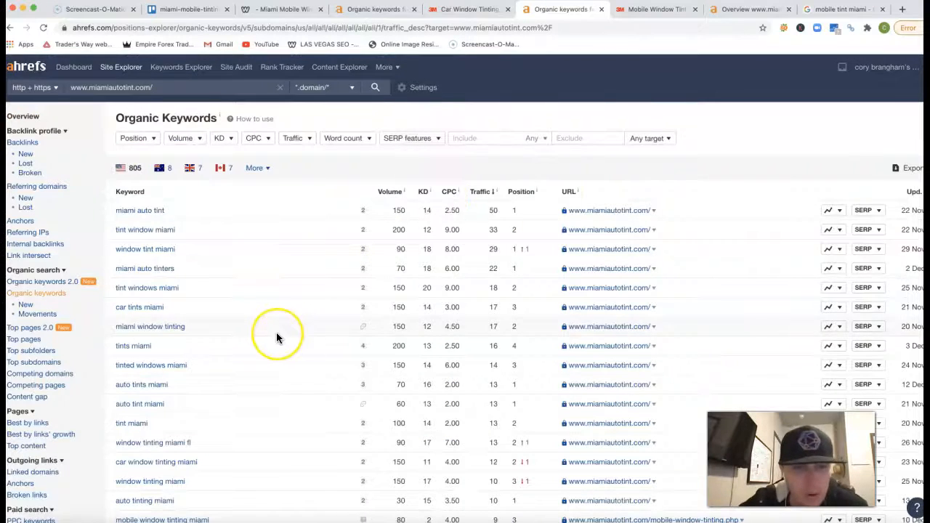
scroll("down", 3)
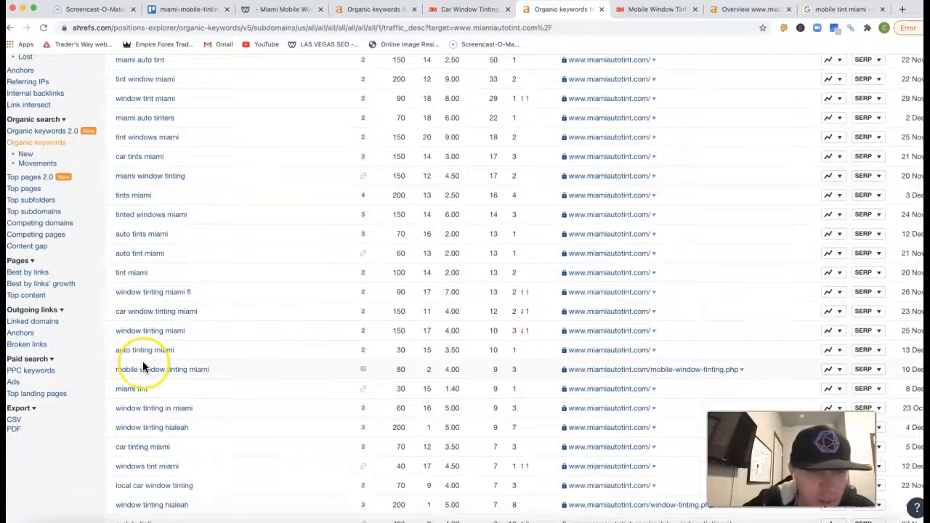
scroll("down", 3)
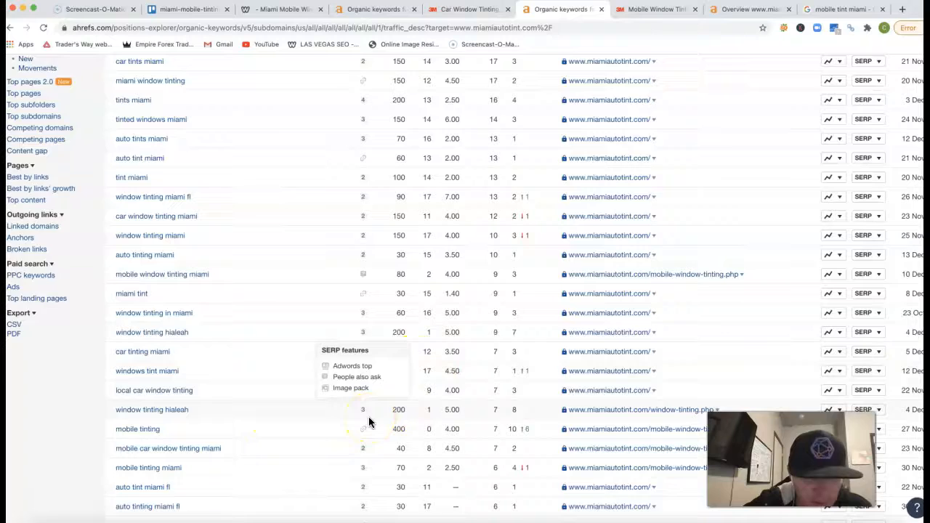
scroll("down", 3)
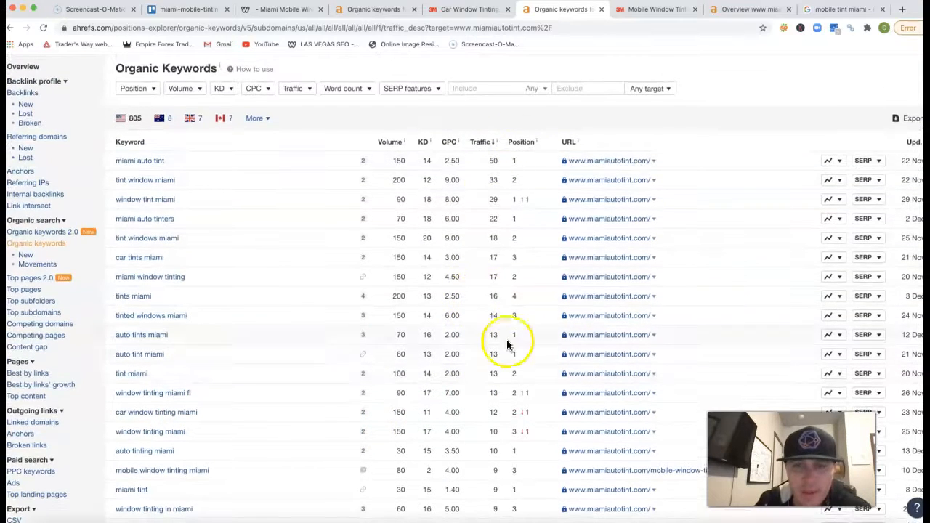
mouse_move(511, 409)
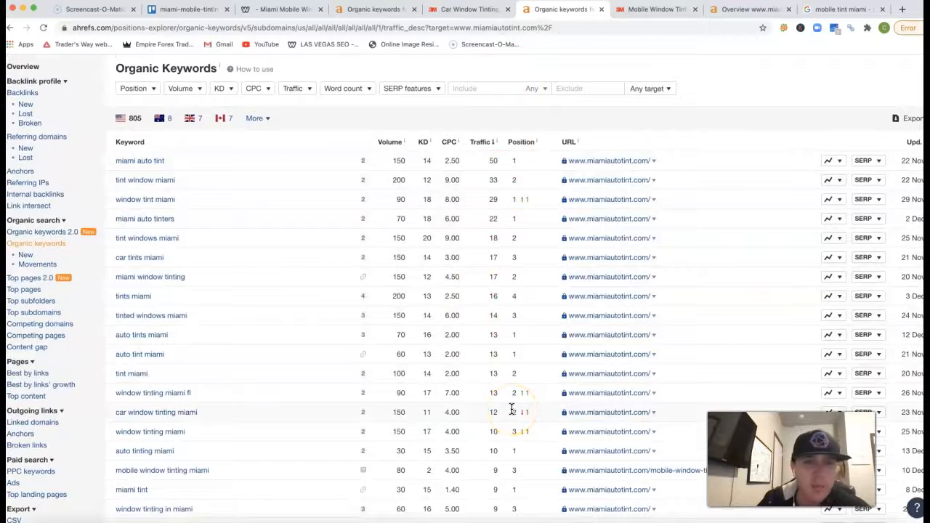